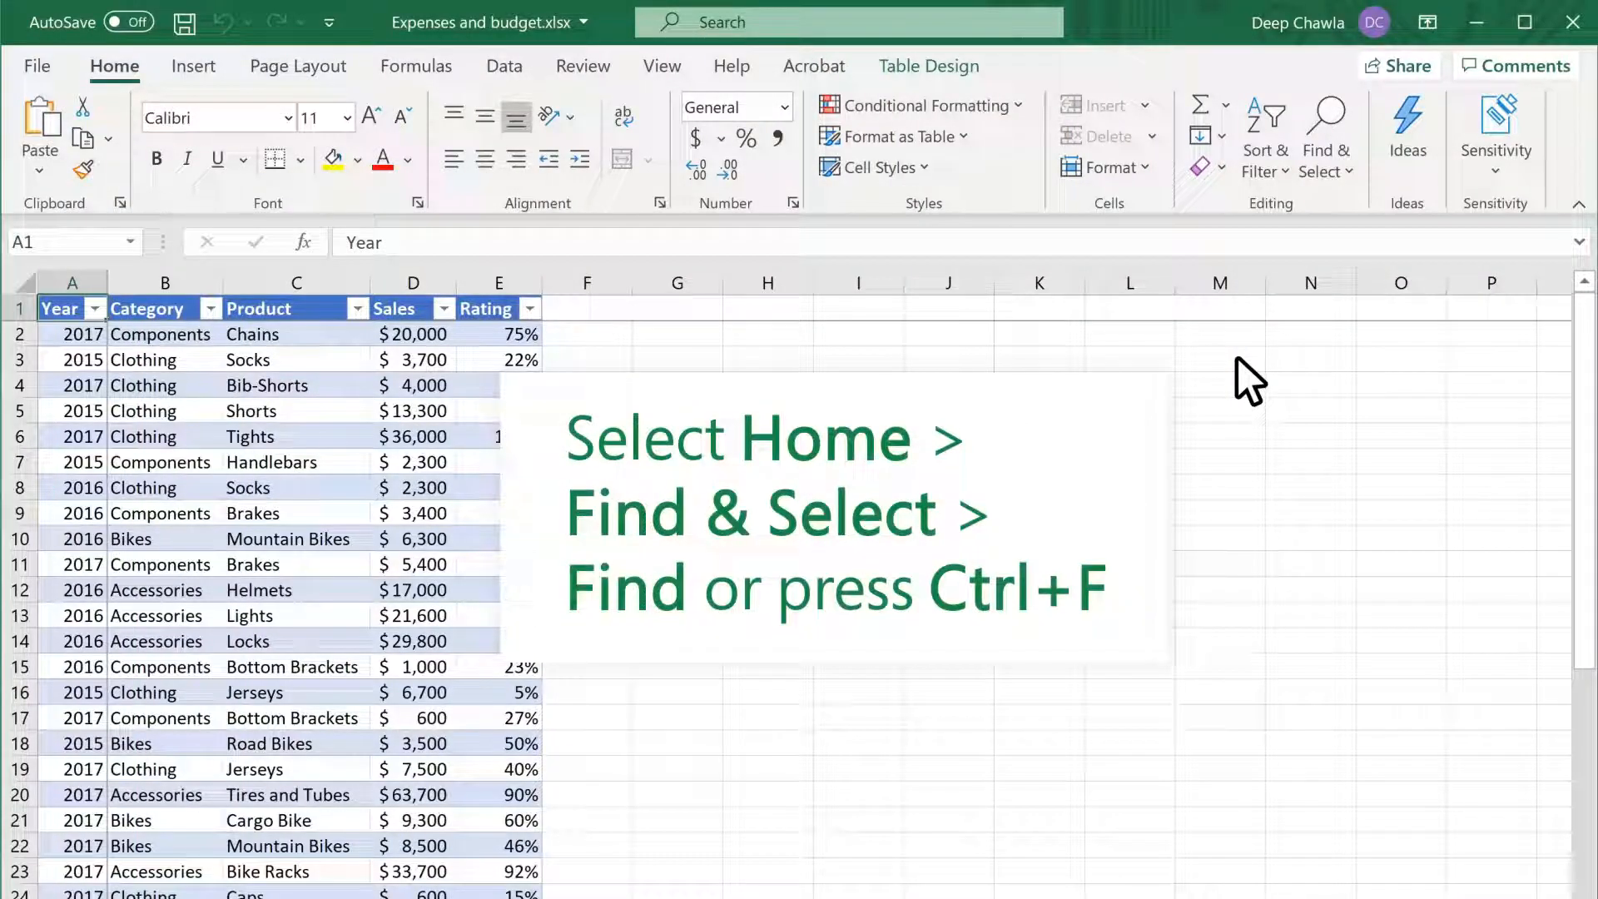
Bring up the Find and Replace dialog from Home > Find & Select > Find.
left_click(115, 67)
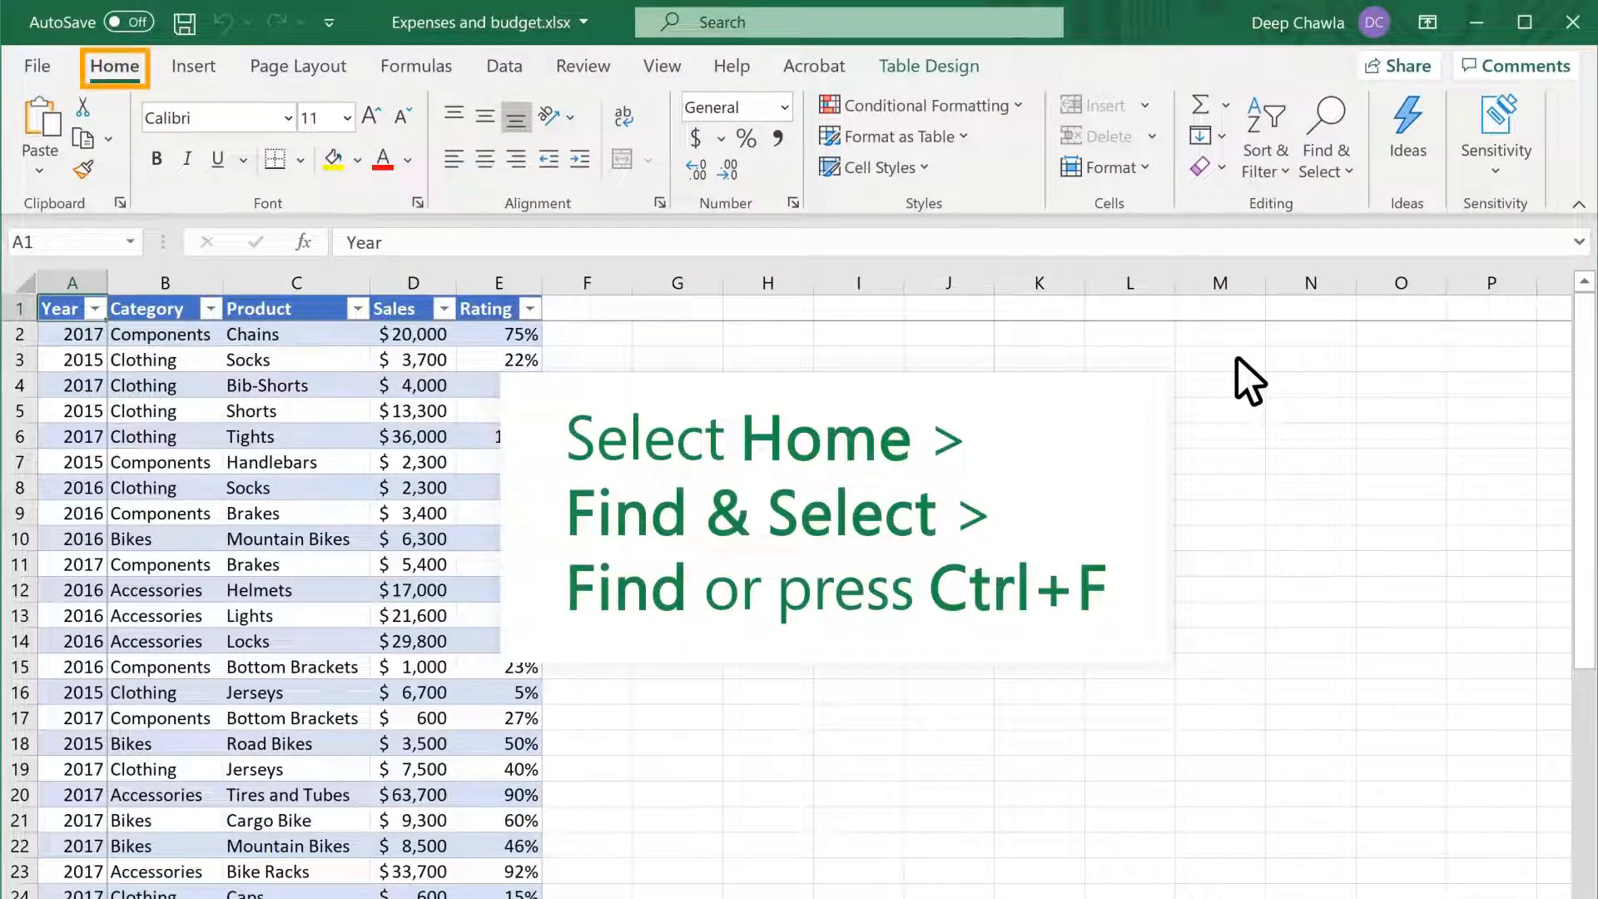
left_click(1325, 138)
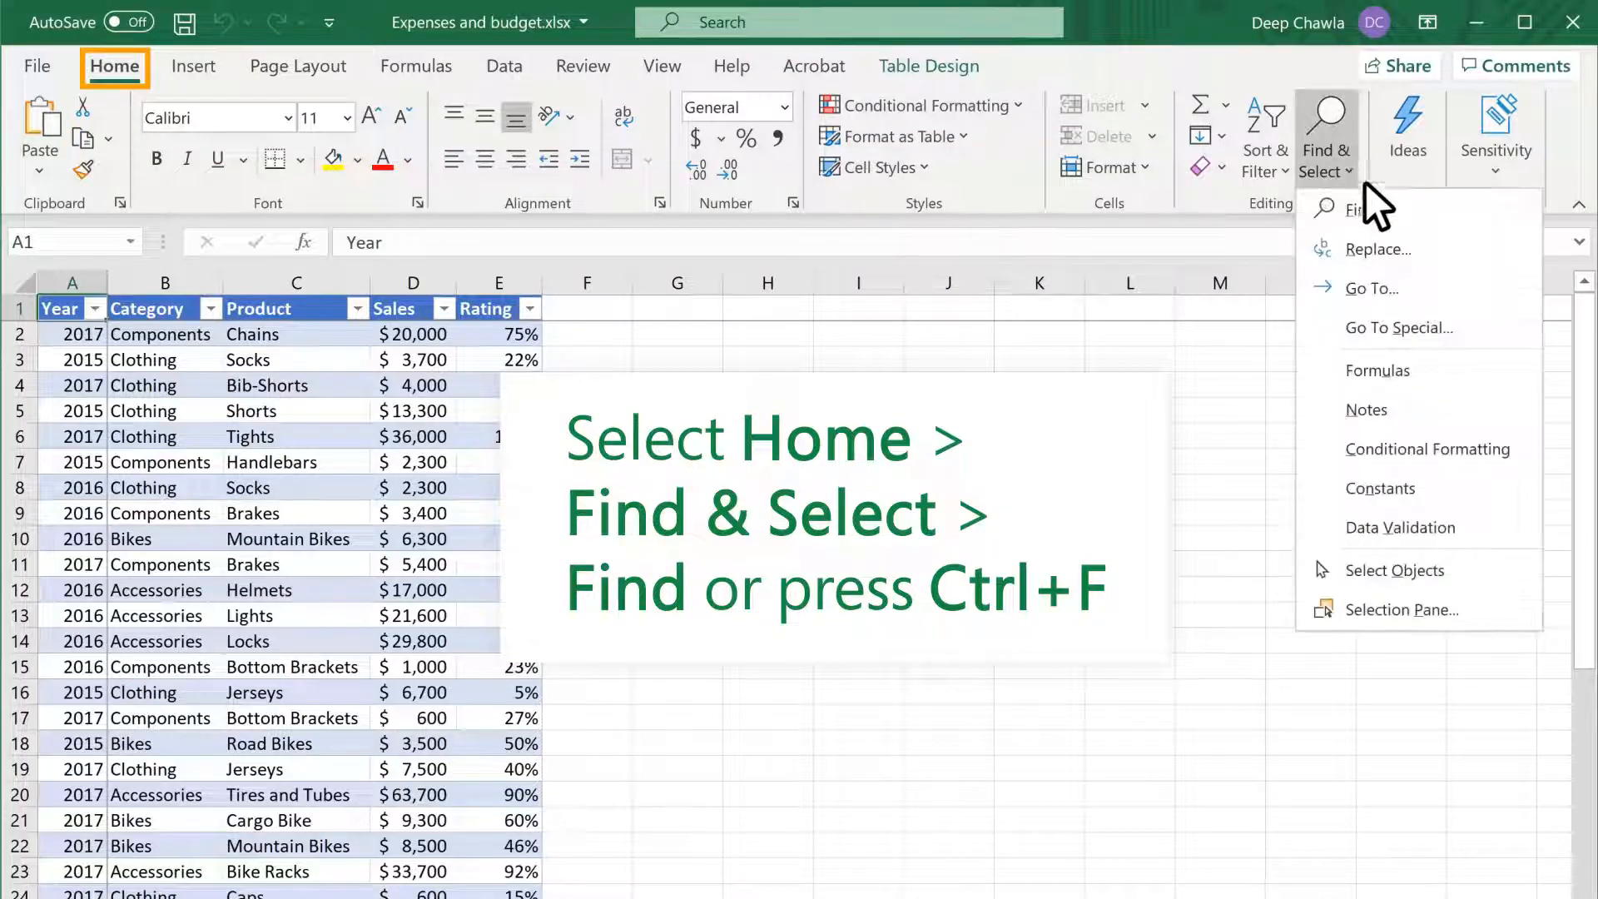
left_click(1363, 210)
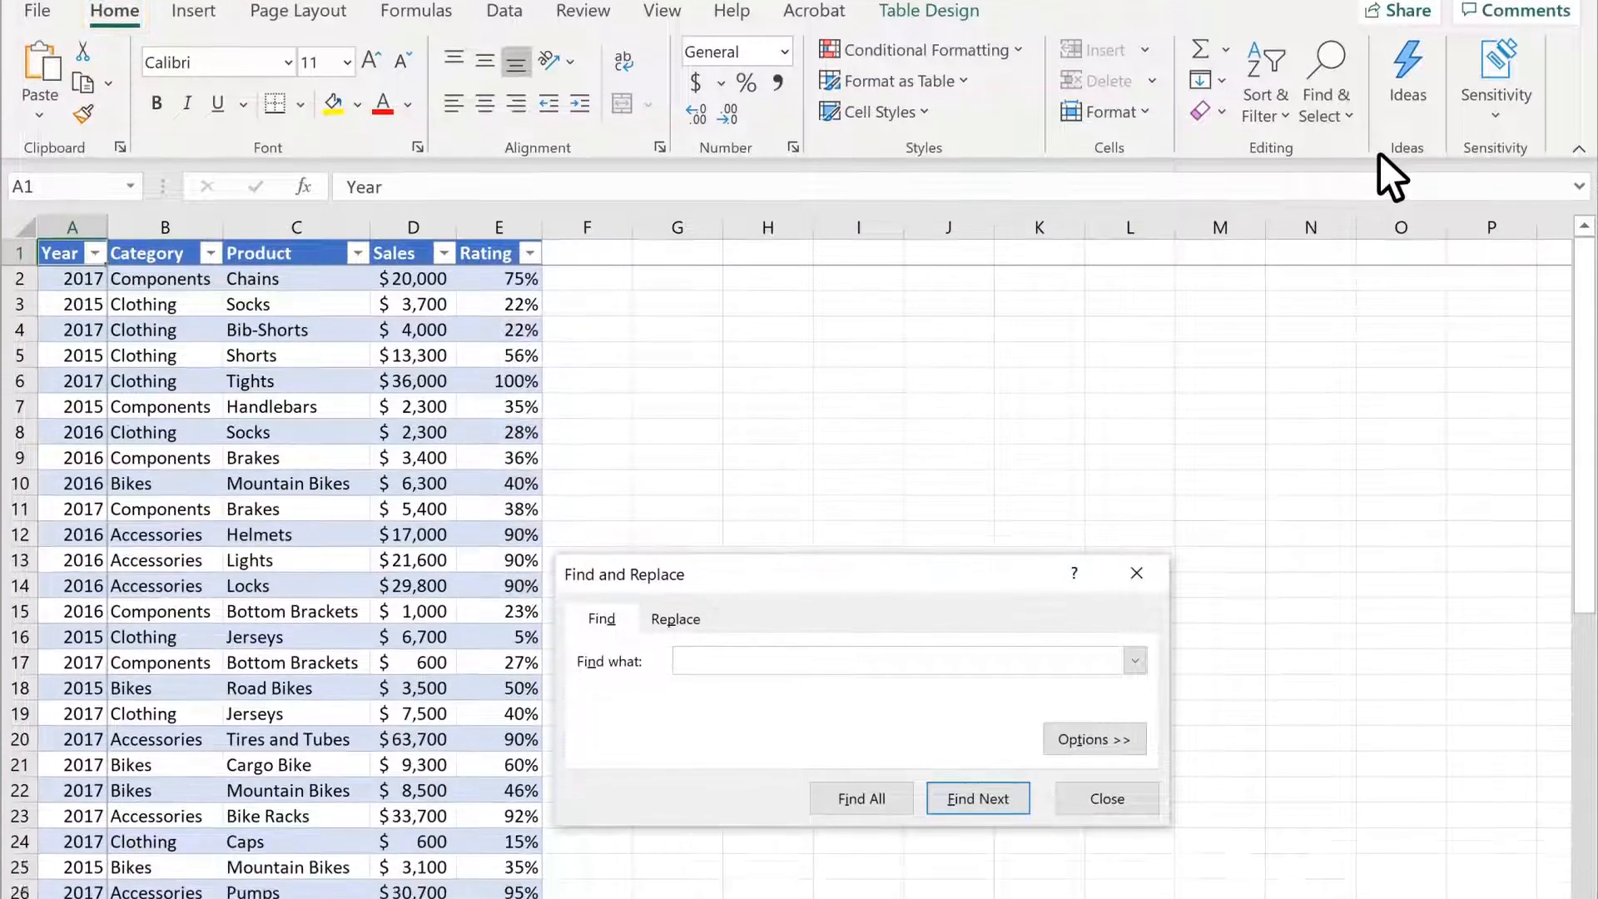
Search for 'Helmets', step through its matches and list all three matching cells.
type("Helmets")
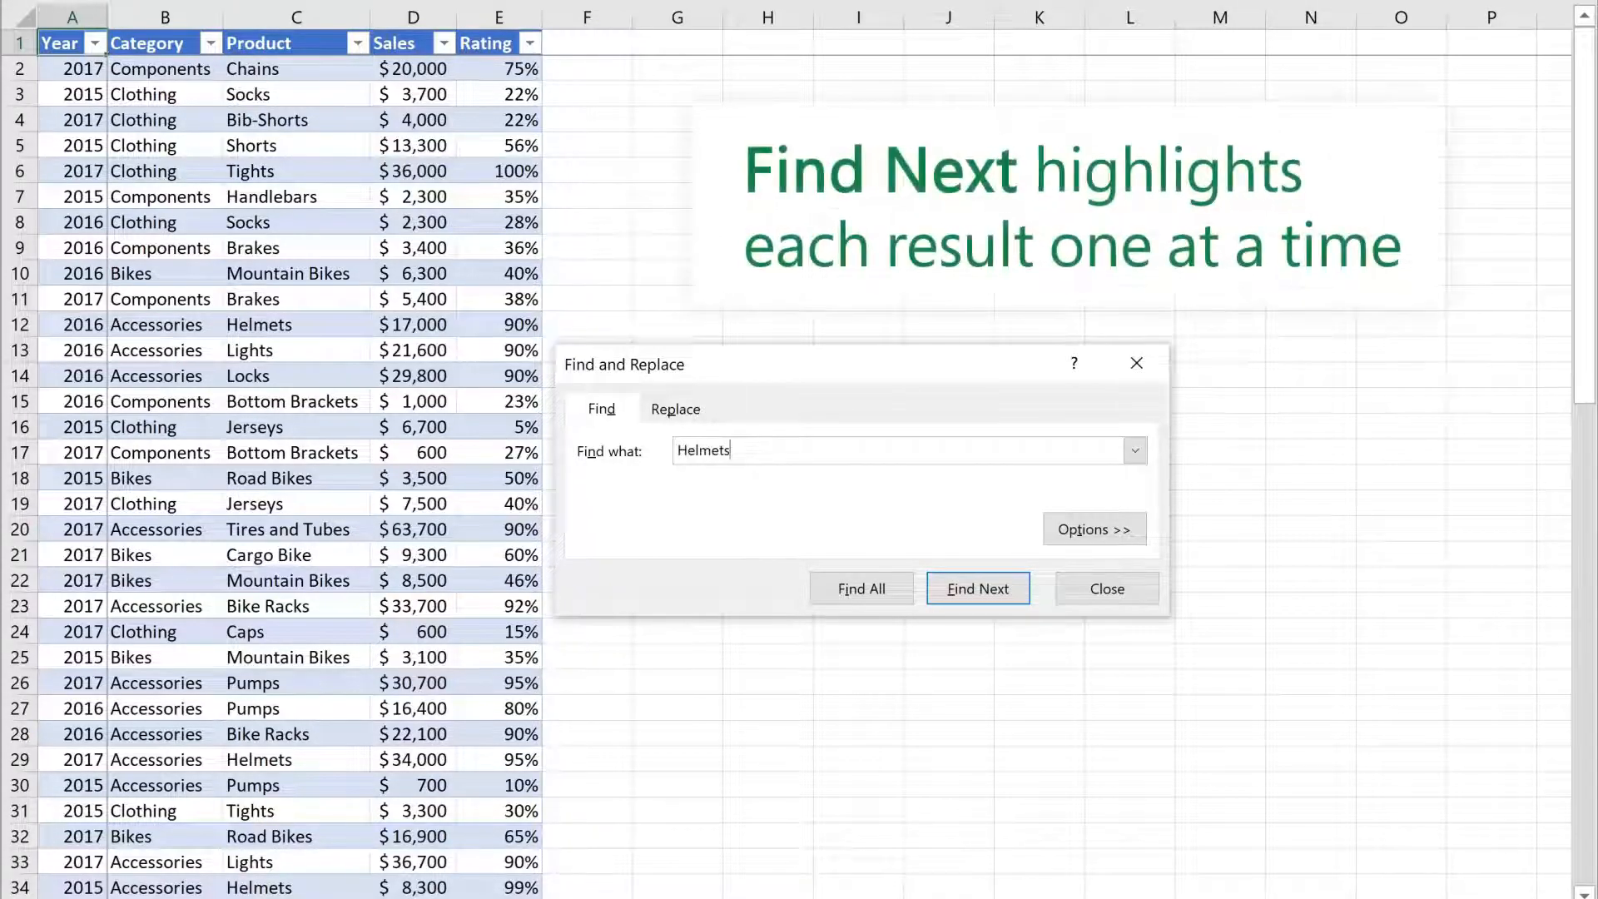
left_click(977, 588)
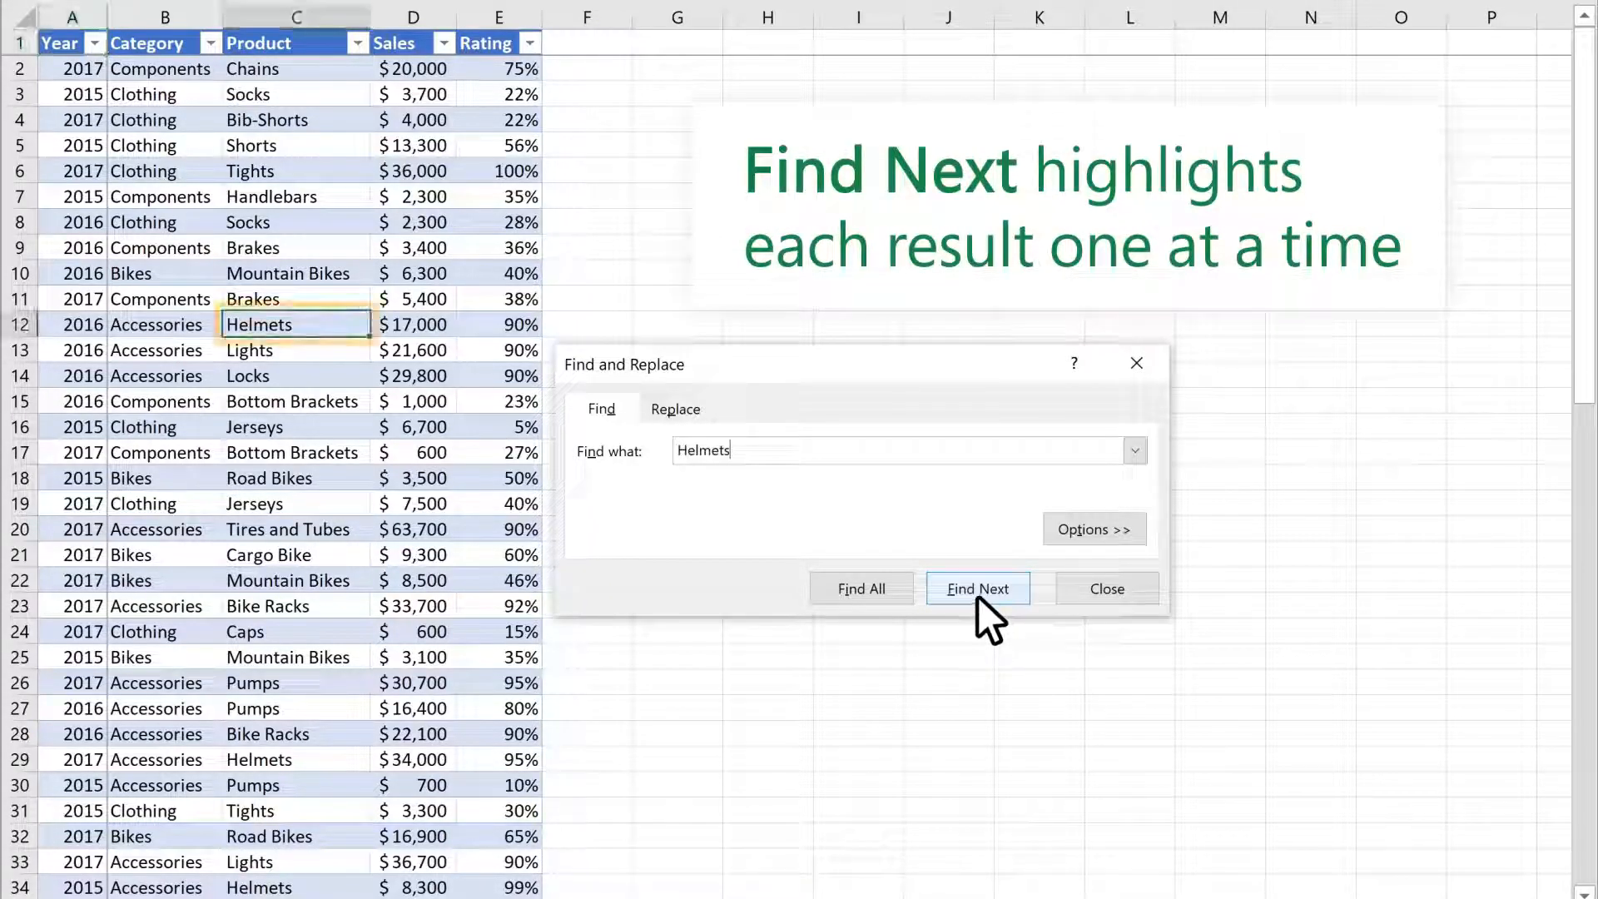
left_click(975, 587)
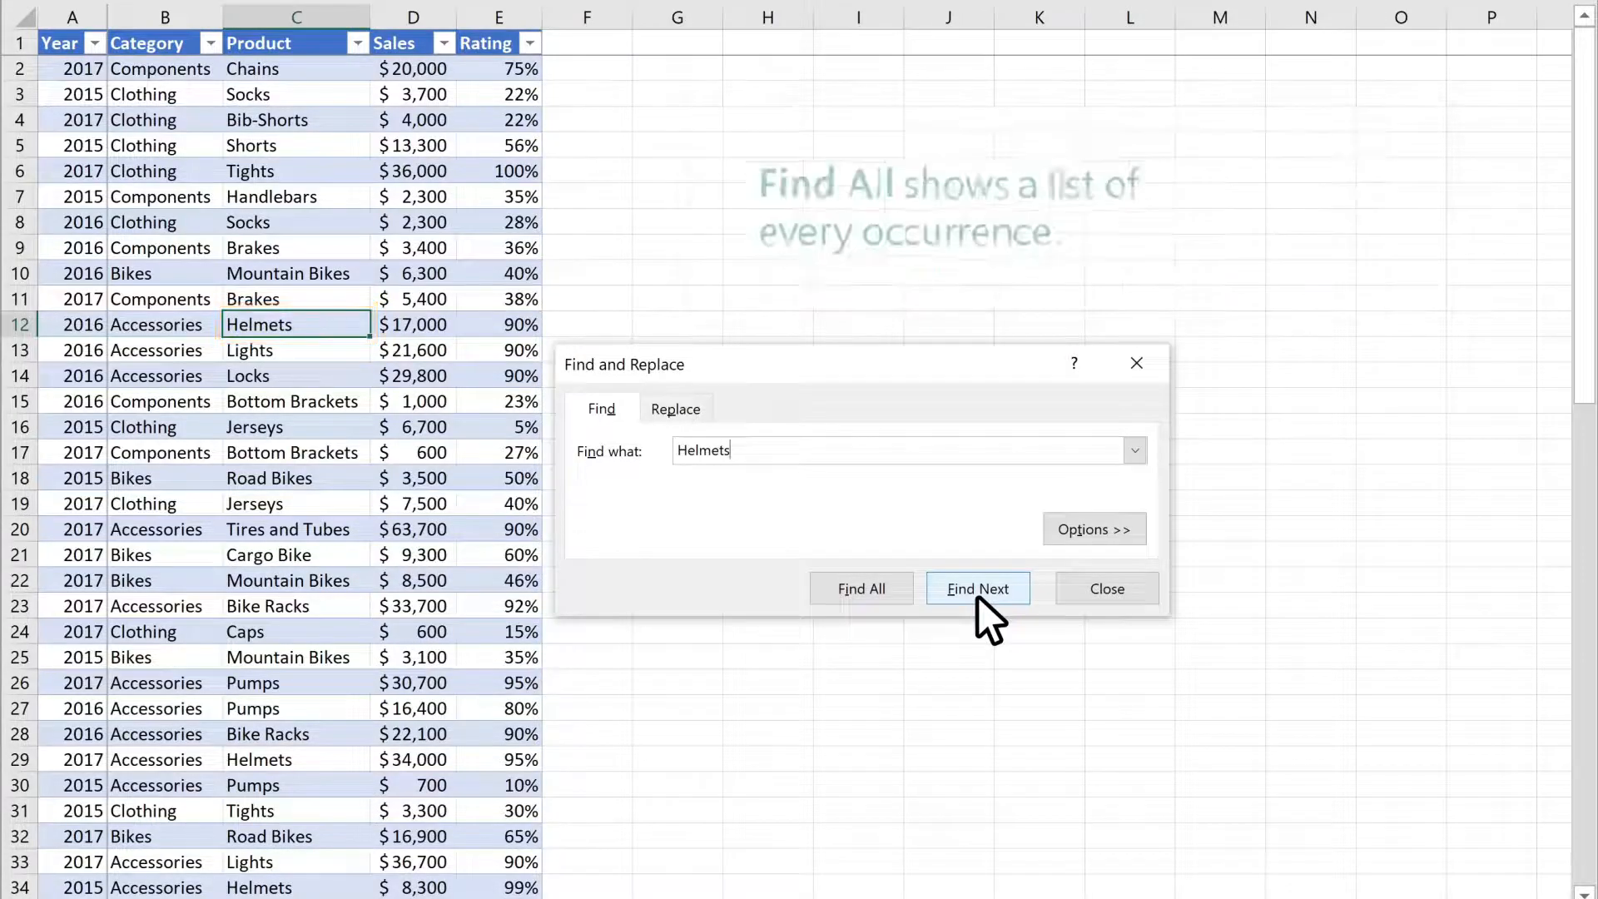
left_click(861, 588)
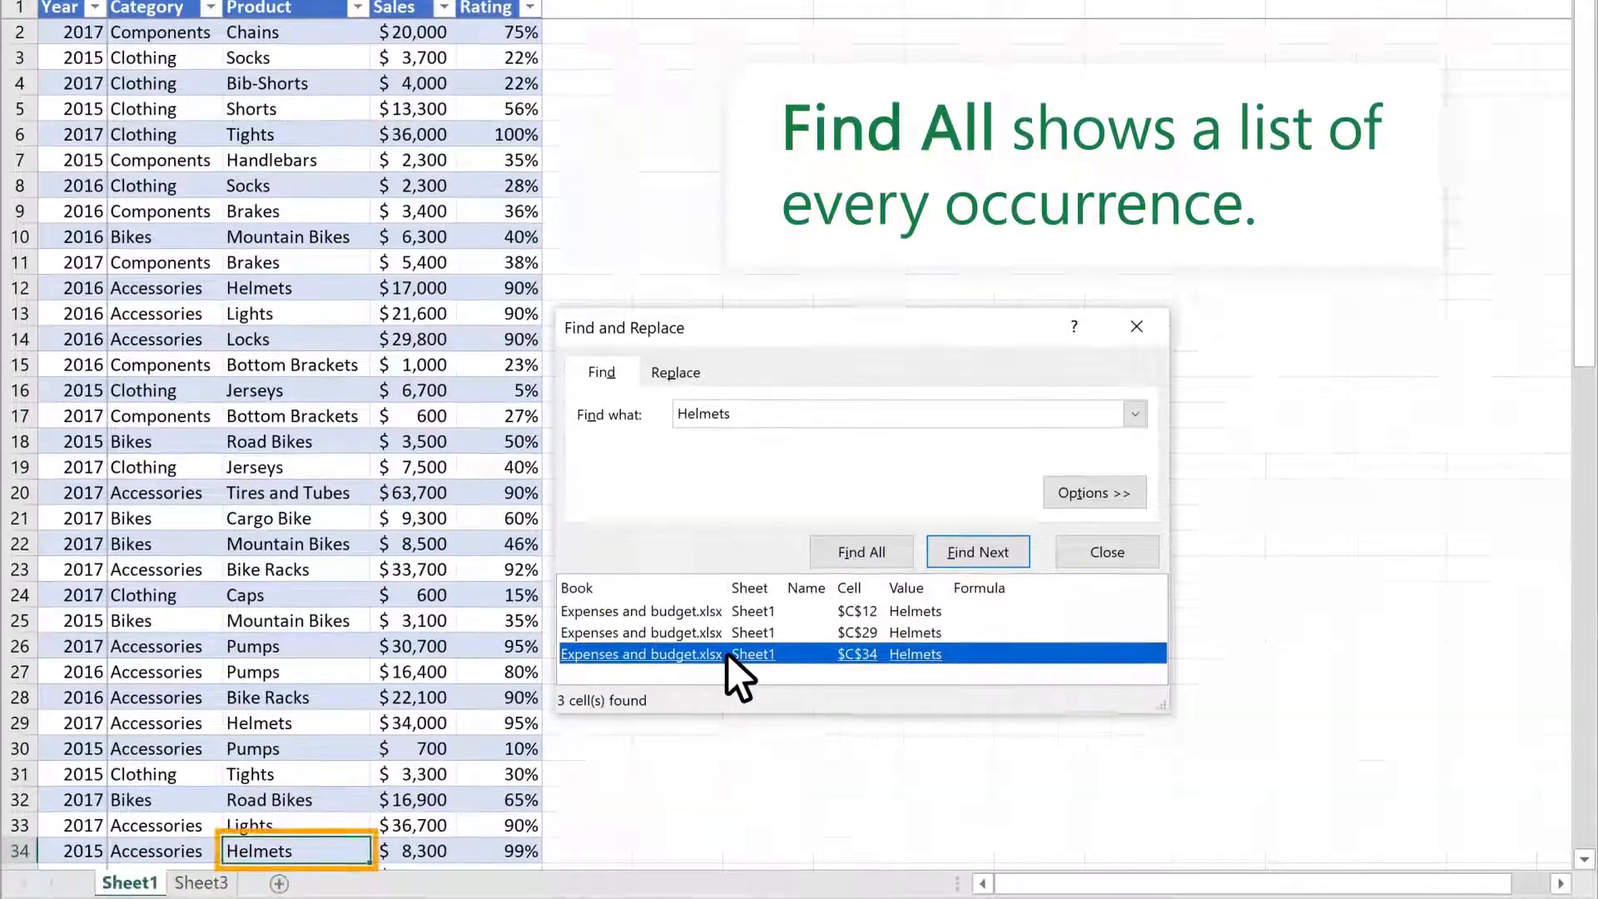
Go to the Helmets match in C34, then bring up the Replace dialog.
left_click(1105, 551)
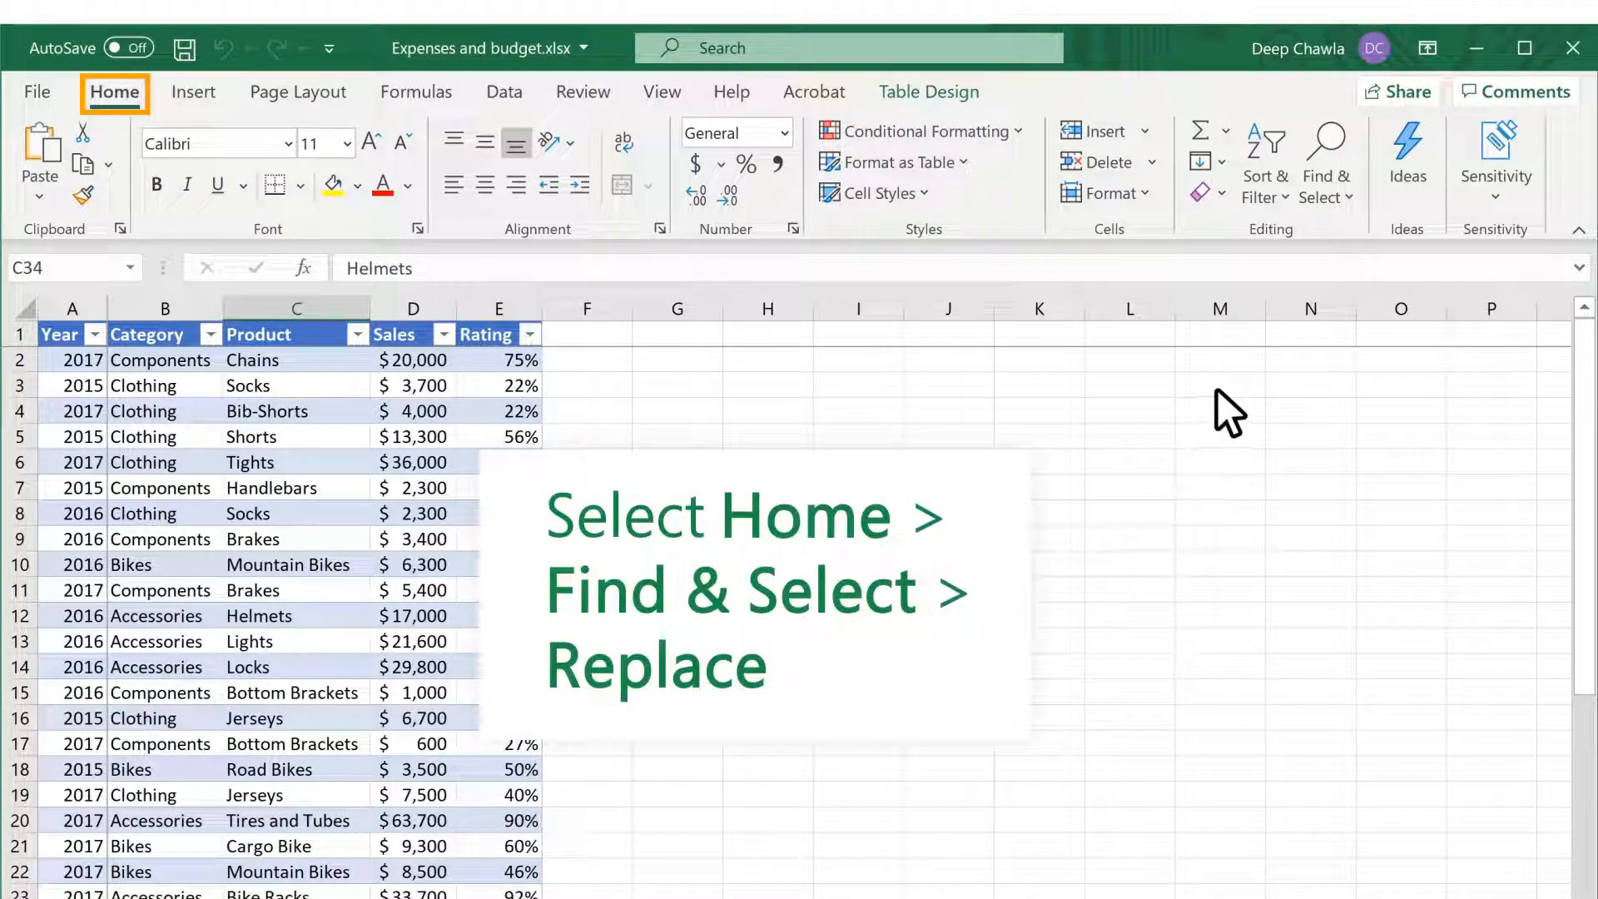
left_click(1327, 161)
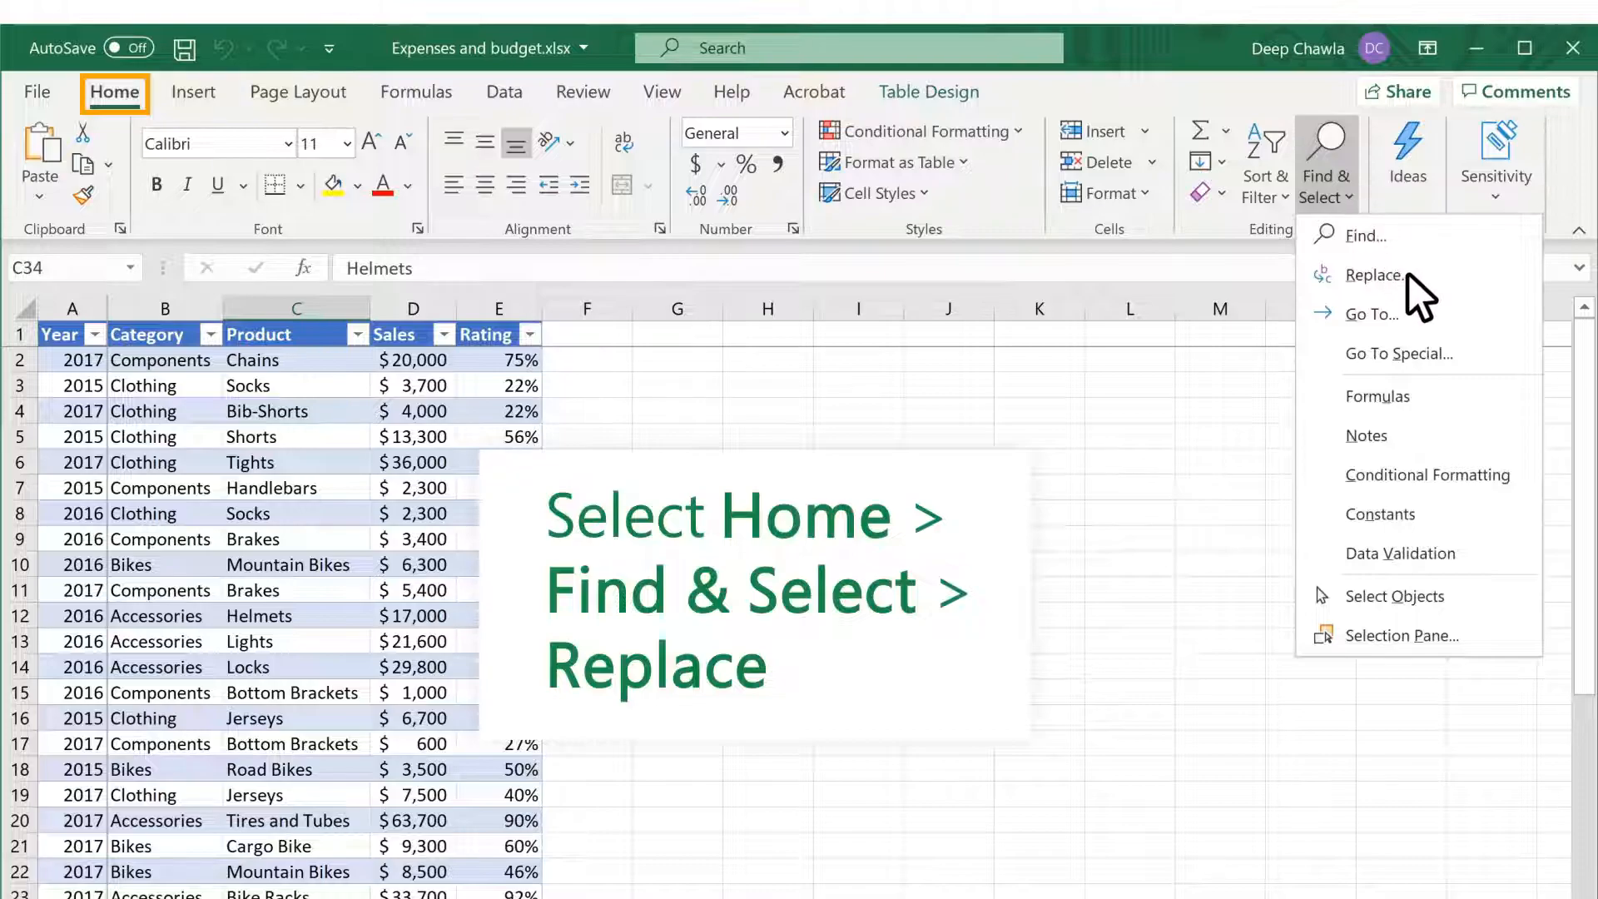
left_click(1373, 274)
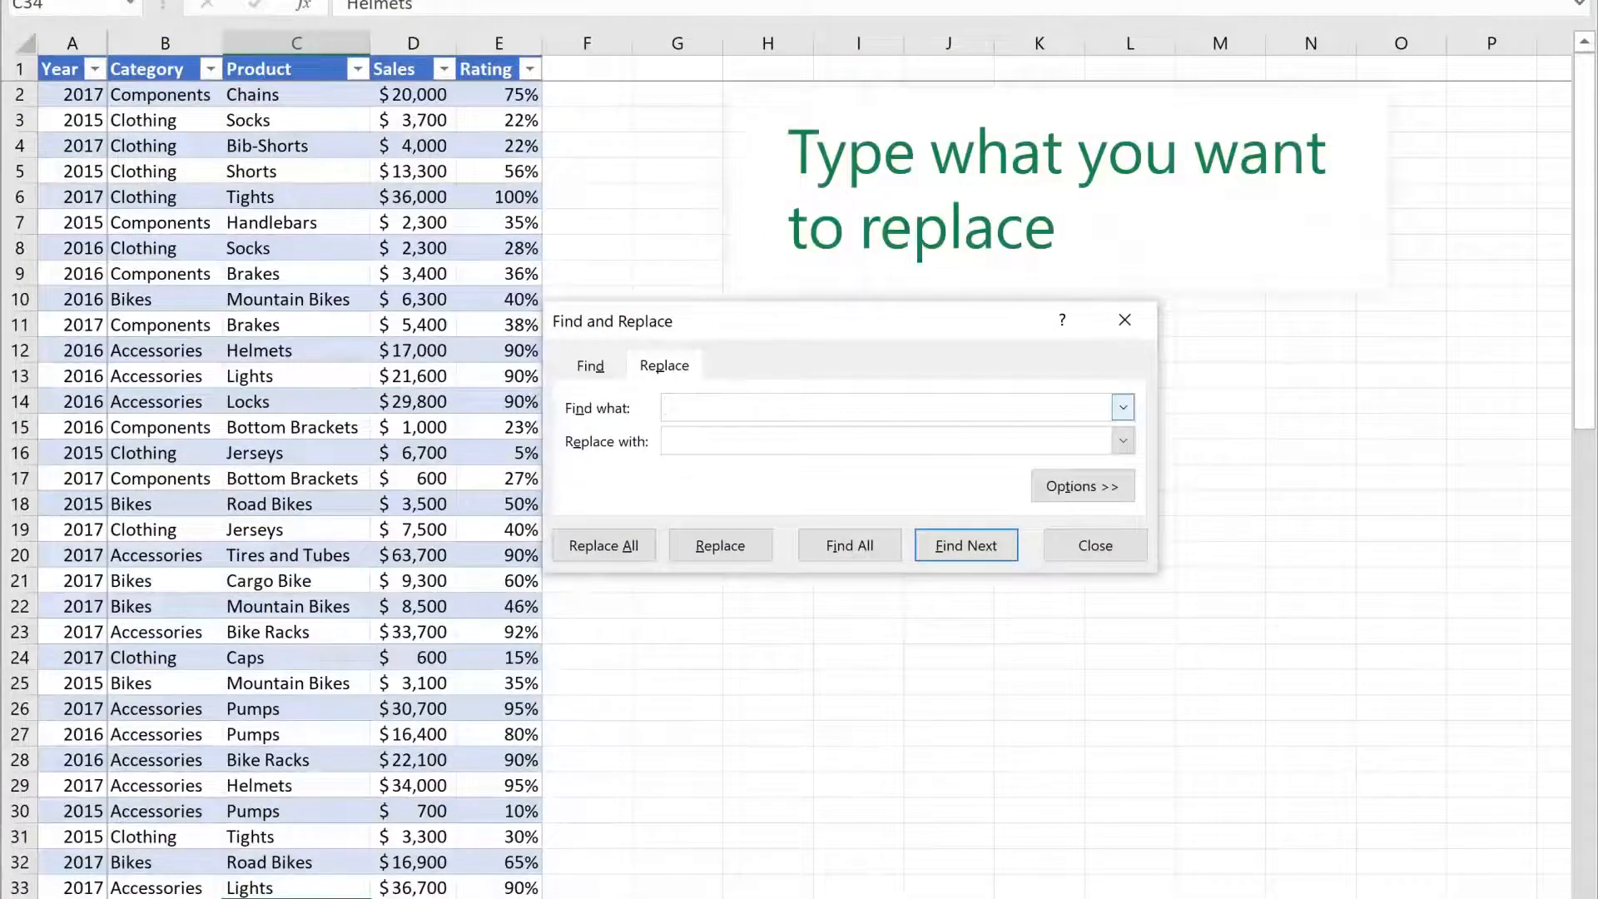
Replace every 'Components' category with 'Parts' (20 replacements) and confirm.
type("Components")
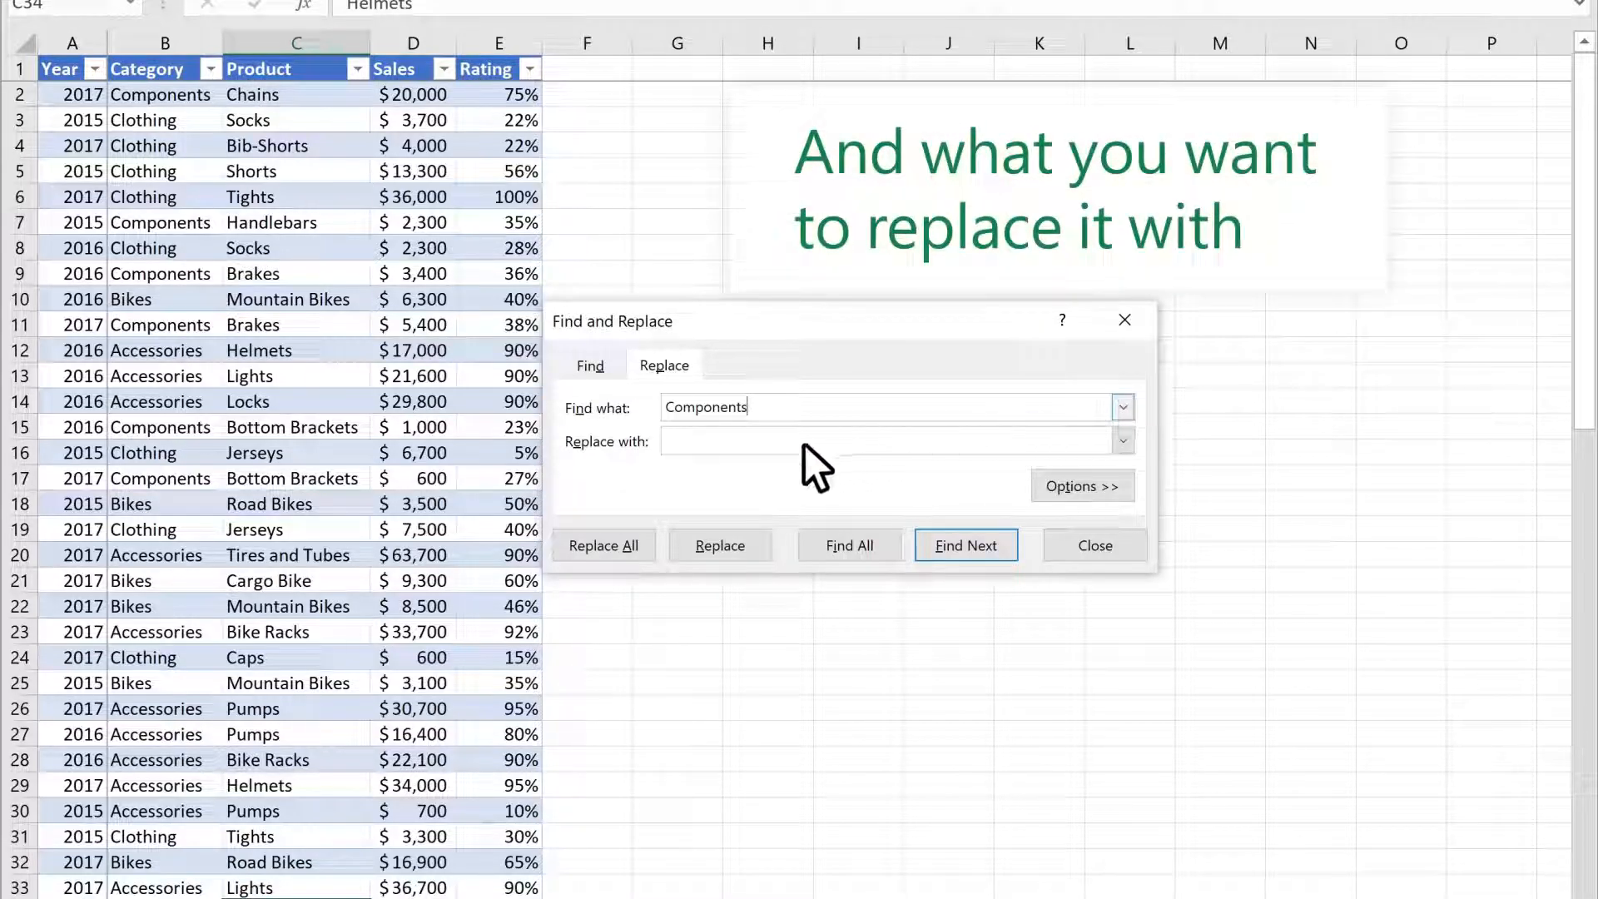
type("Parts")
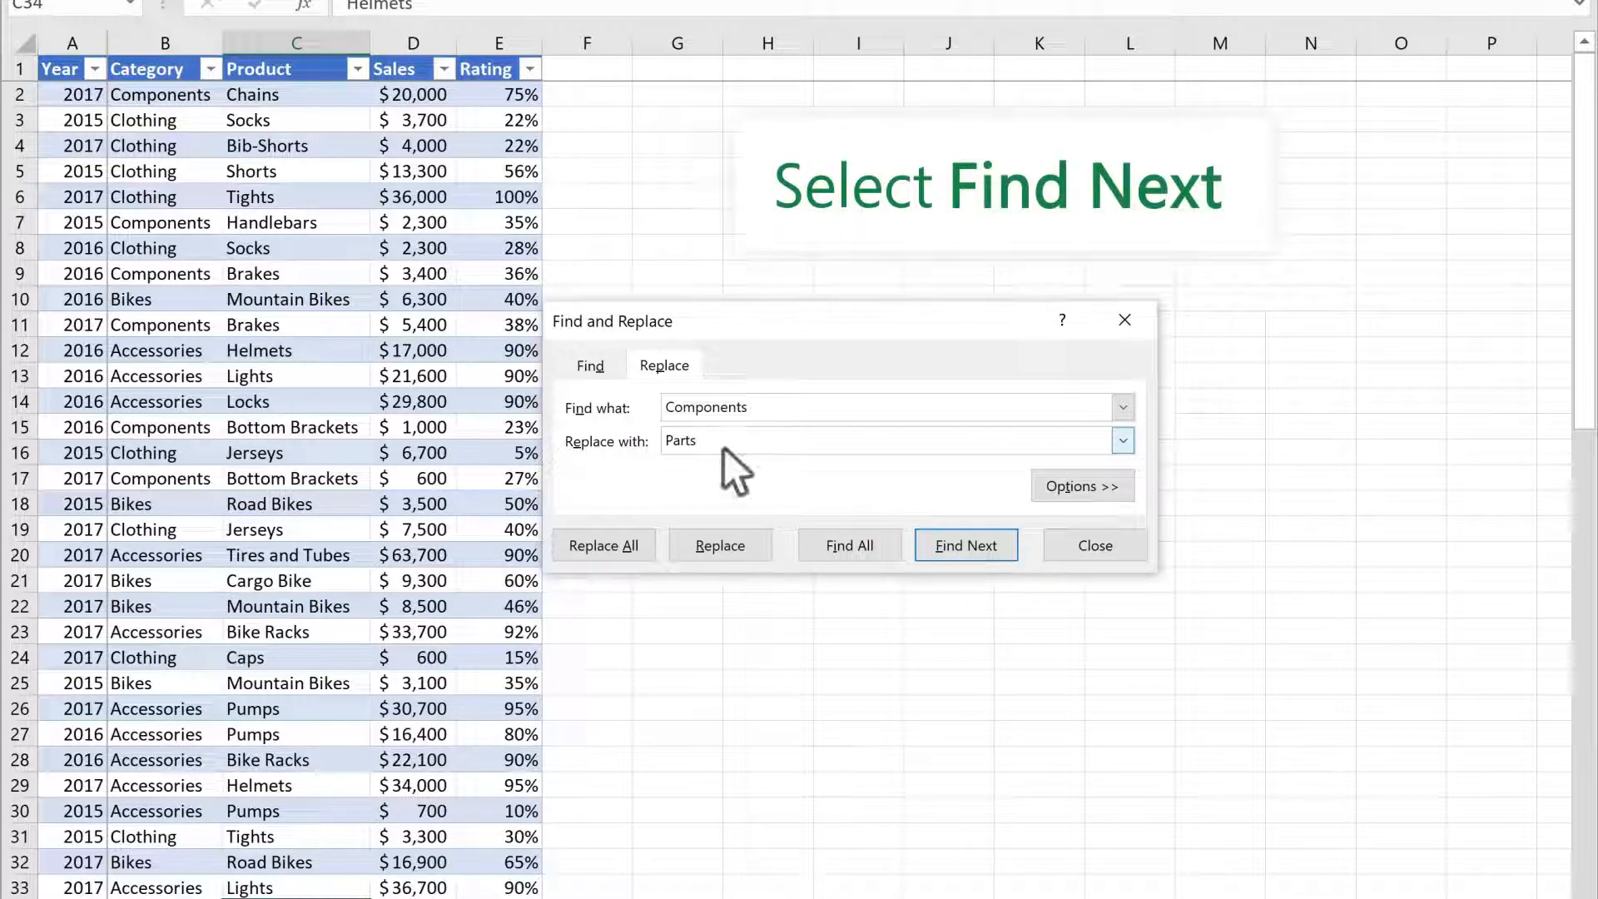
left_click(963, 545)
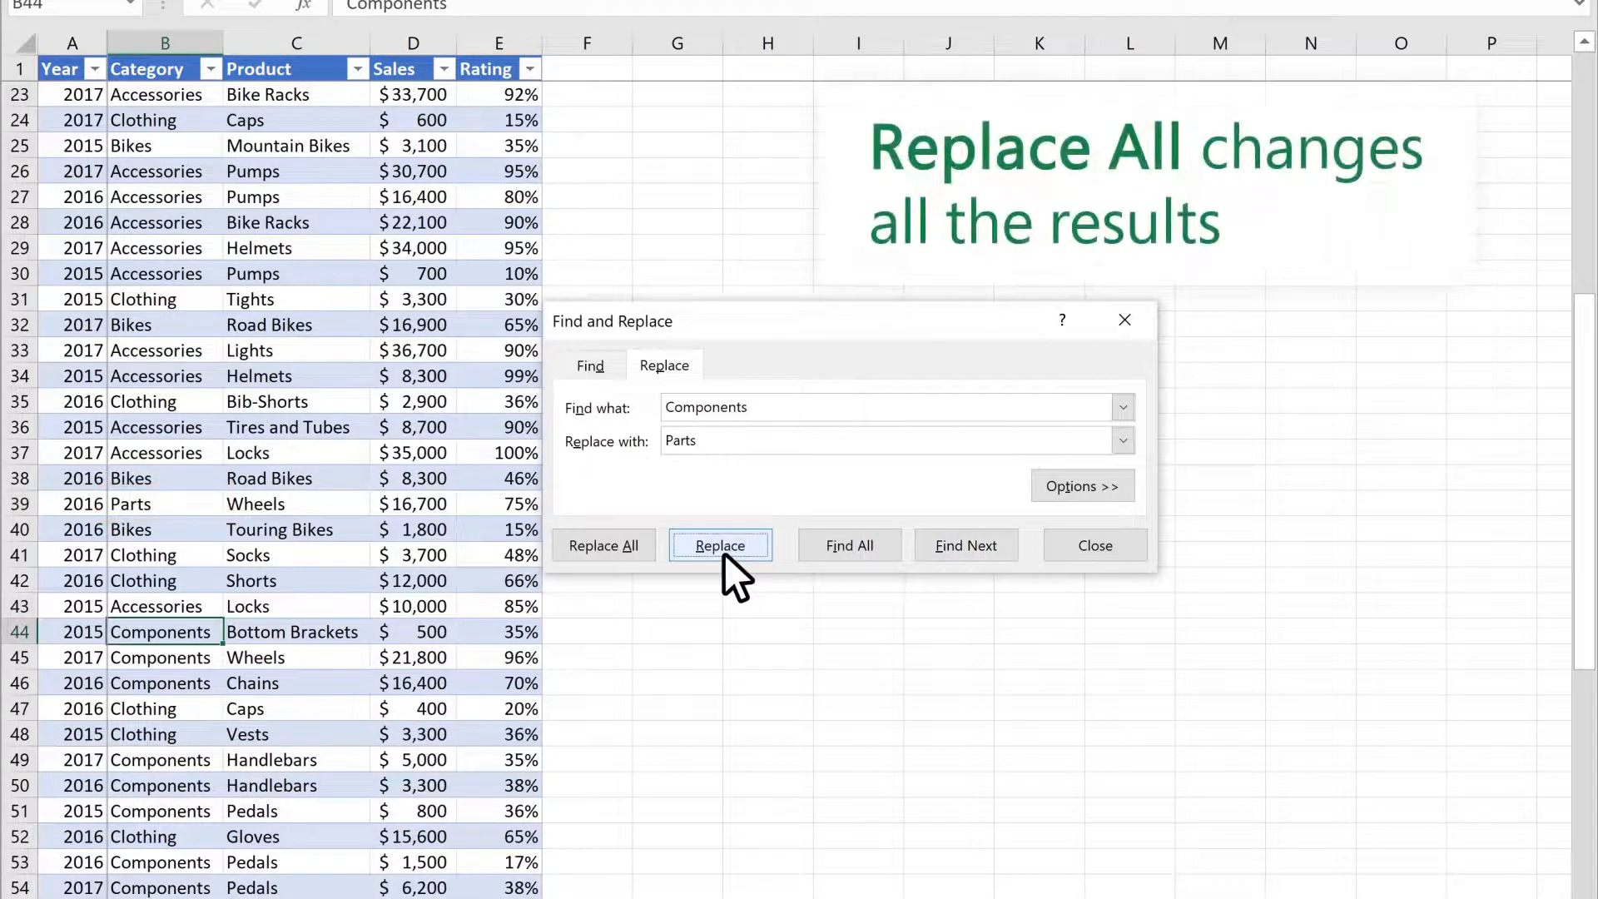
left_click(603, 546)
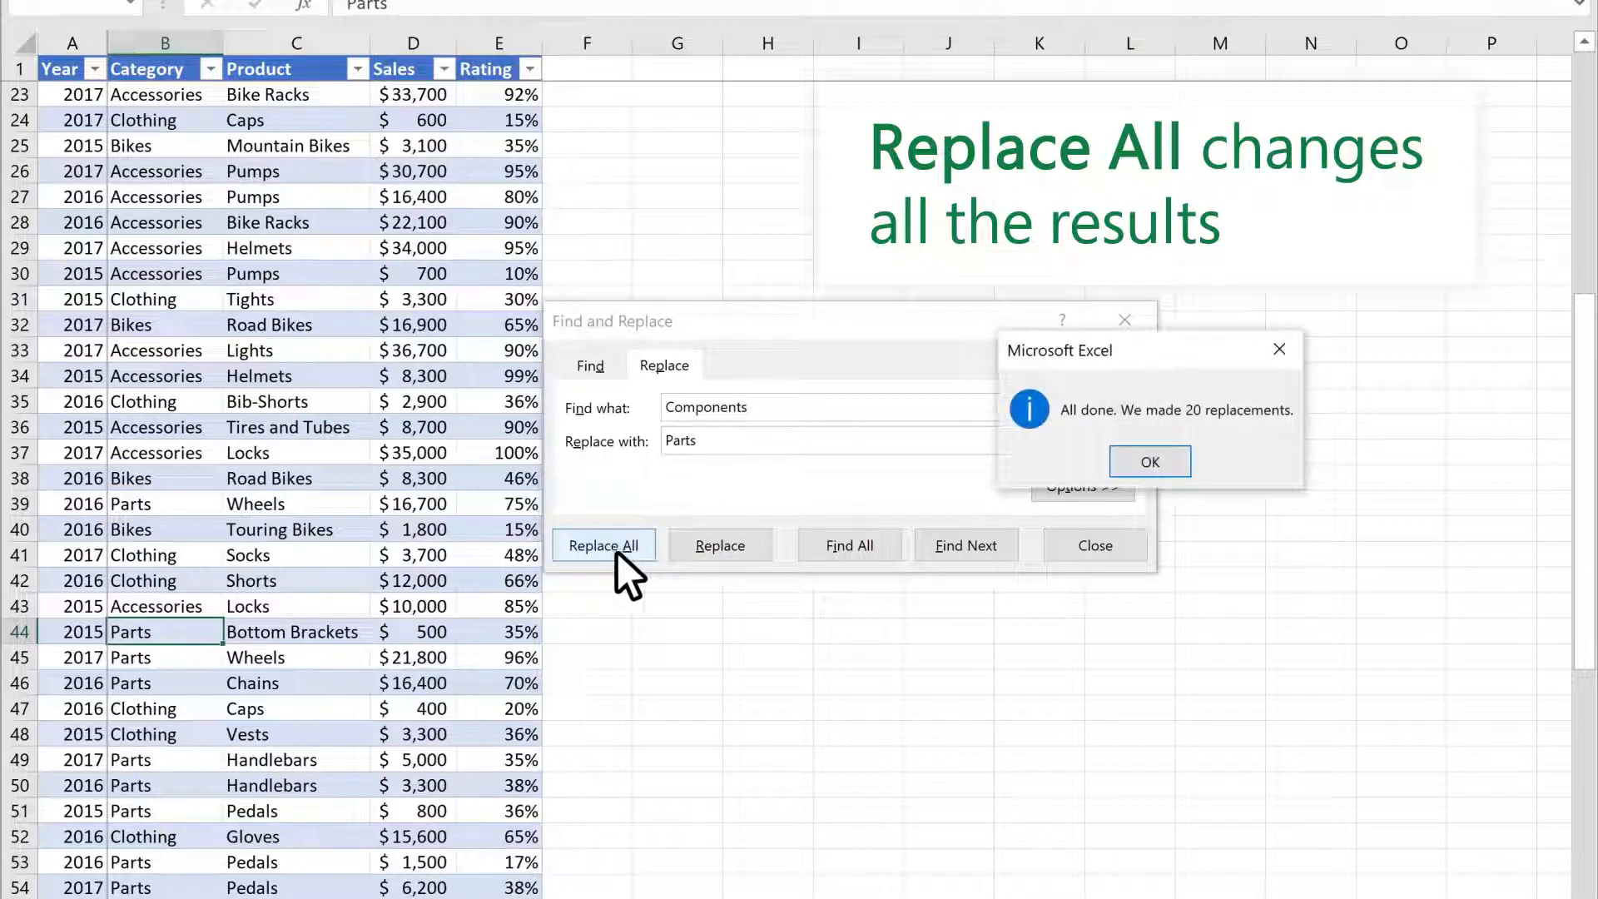
left_click(1148, 462)
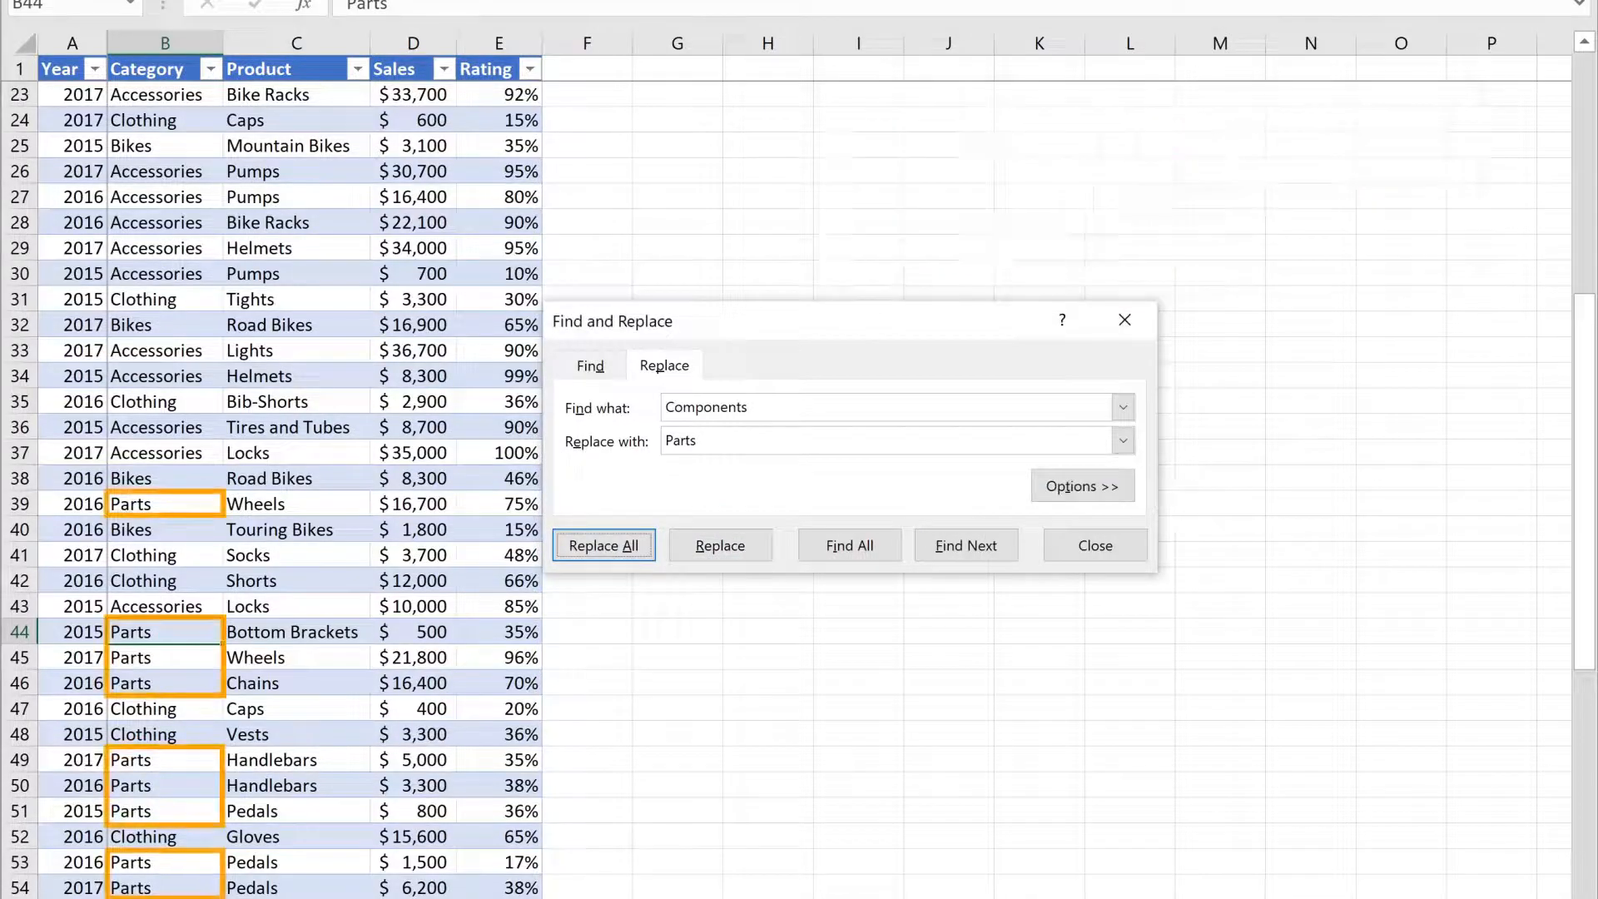